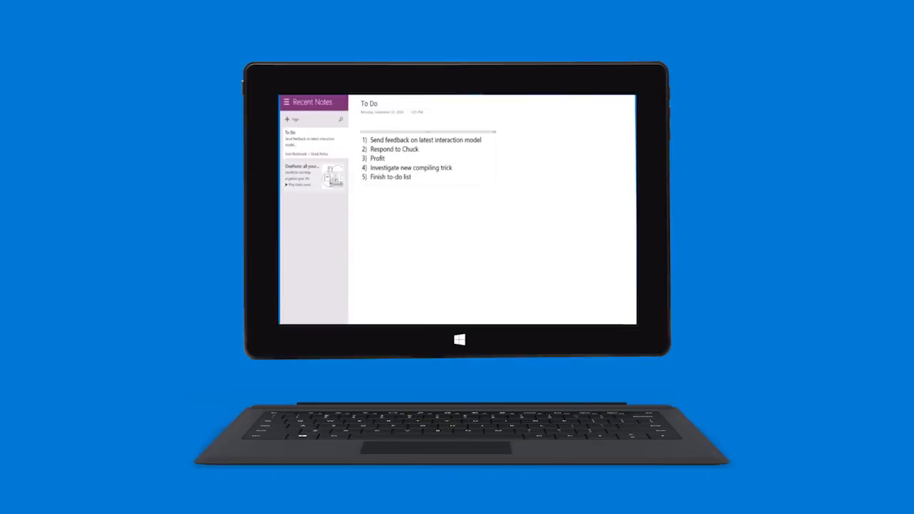
Step: Add a new OneNote page for the red smiley drawing, then bring up the Windows Start menu
left_click(287, 119)
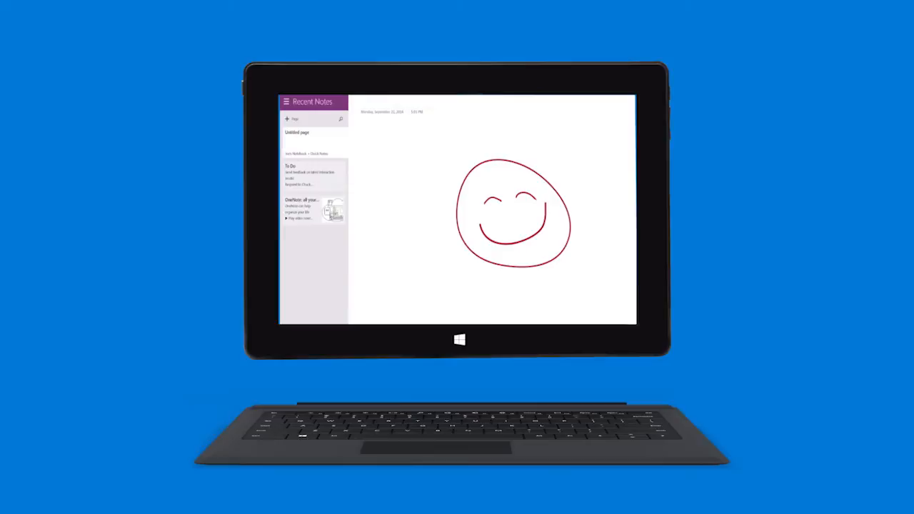
left_click(459, 339)
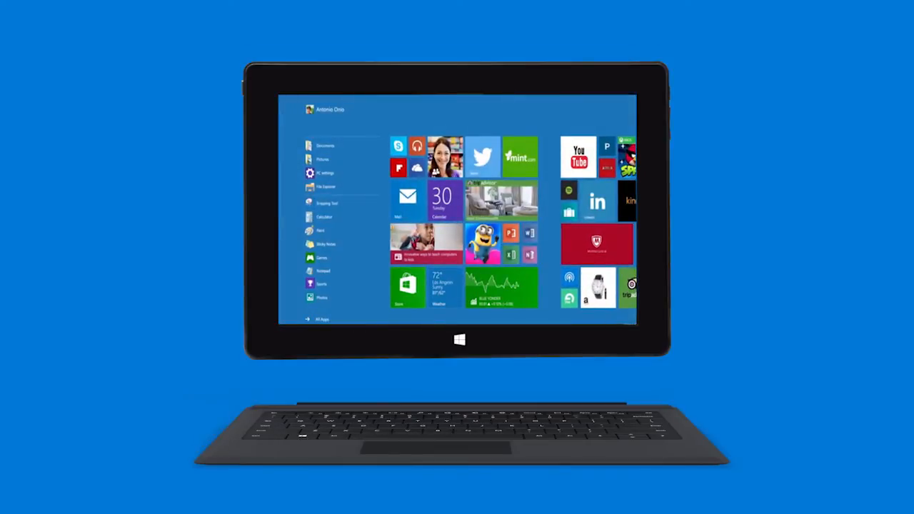